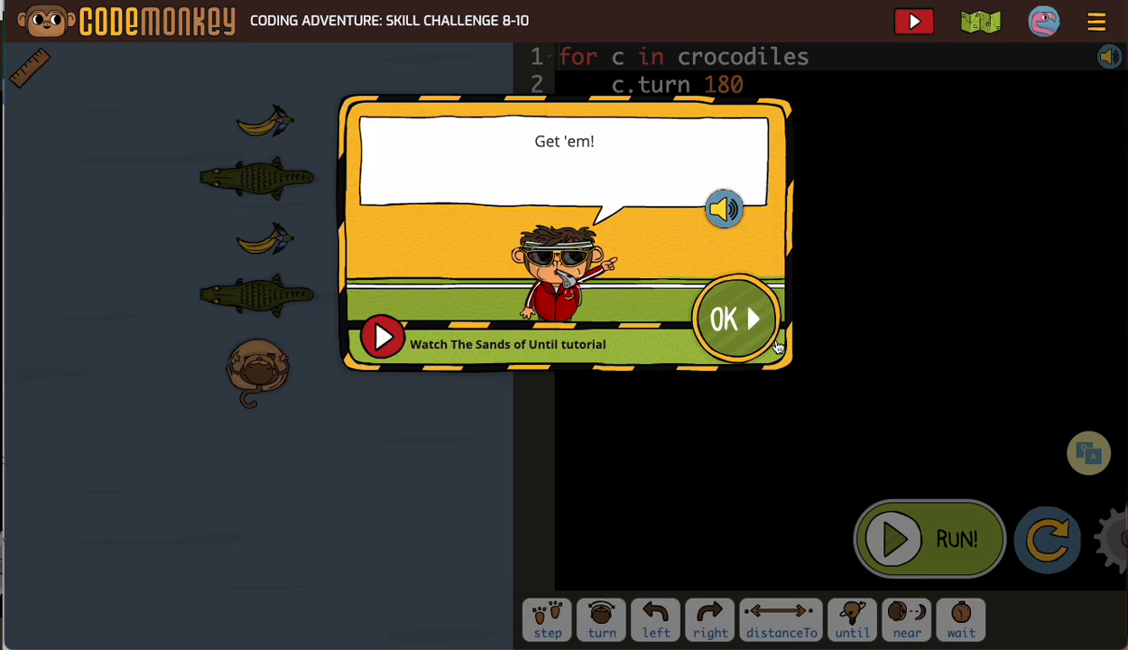
- Dismiss the 'Get 'em!' intro popup to reveal the starting code and level
{"action": "left_click", "coordinate": [736, 317]}
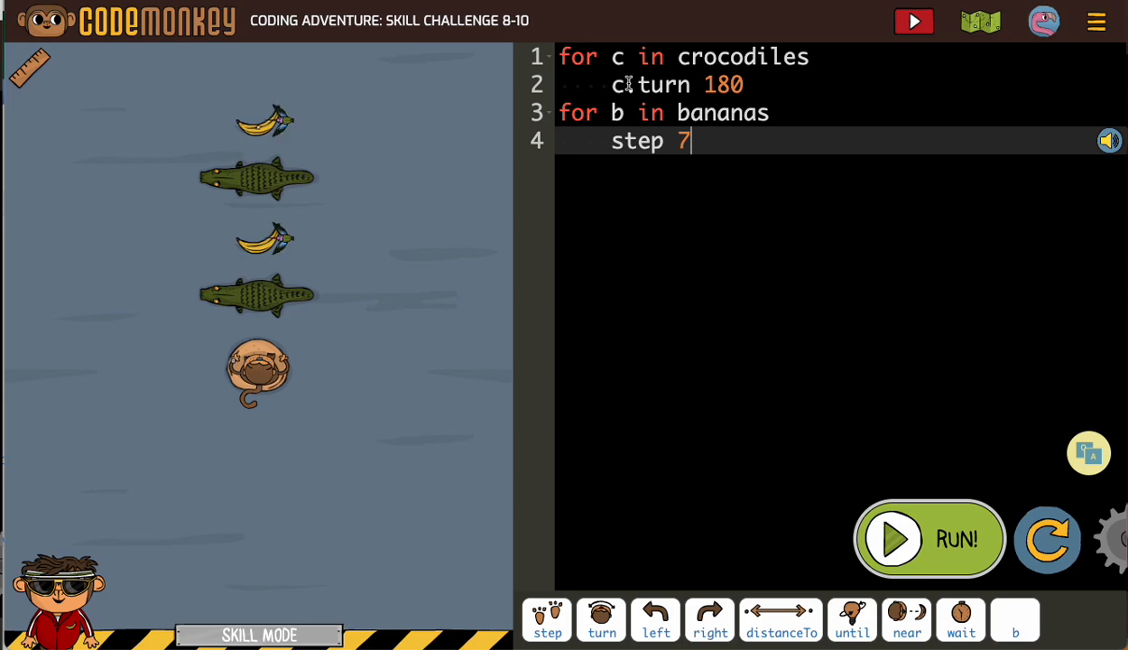
- Run the starting solution and clear its 'Keep trying' failure hint
{"action": "type", "text": "."}
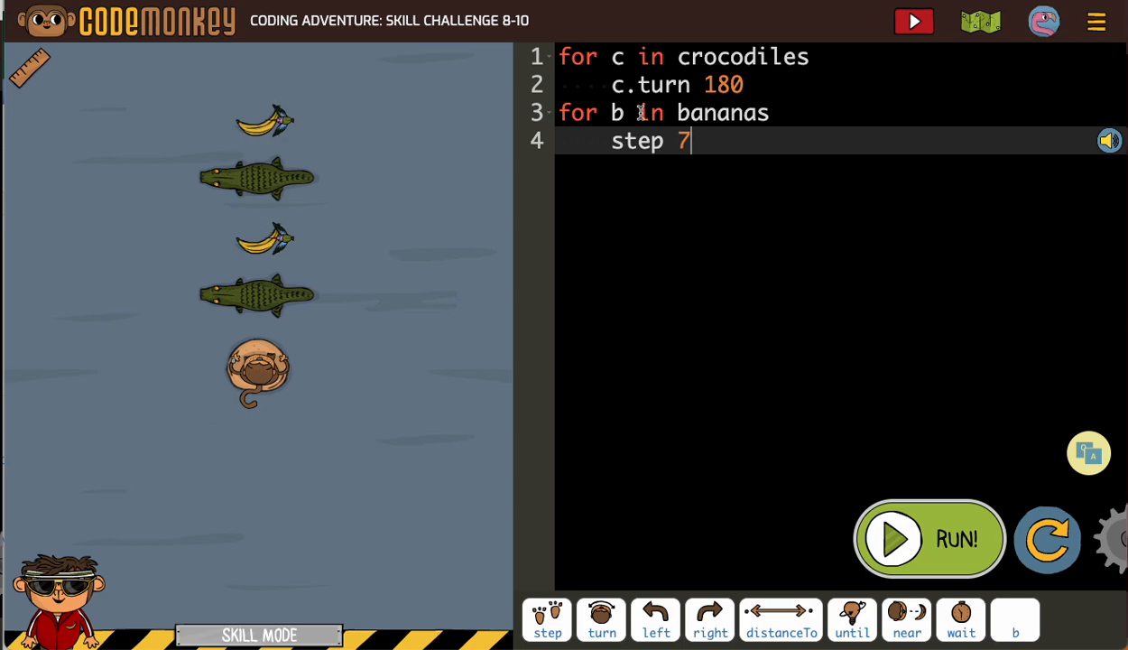
{"action": "mouse_move", "coordinate": [646, 150]}
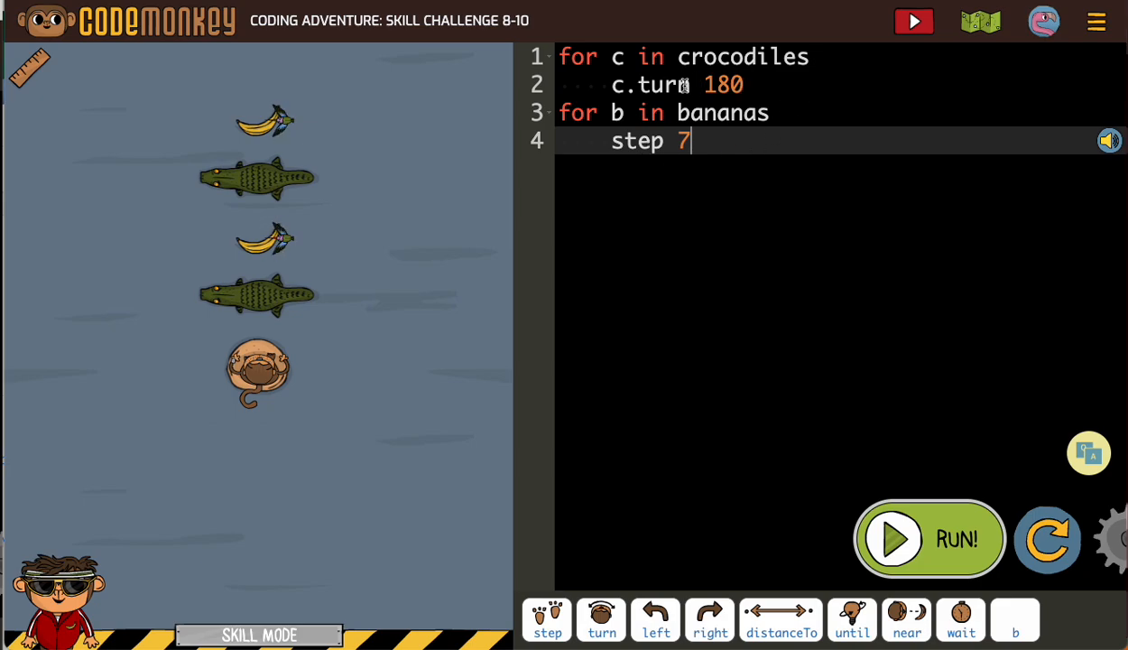
{"action": "mouse_move", "coordinate": [744, 89]}
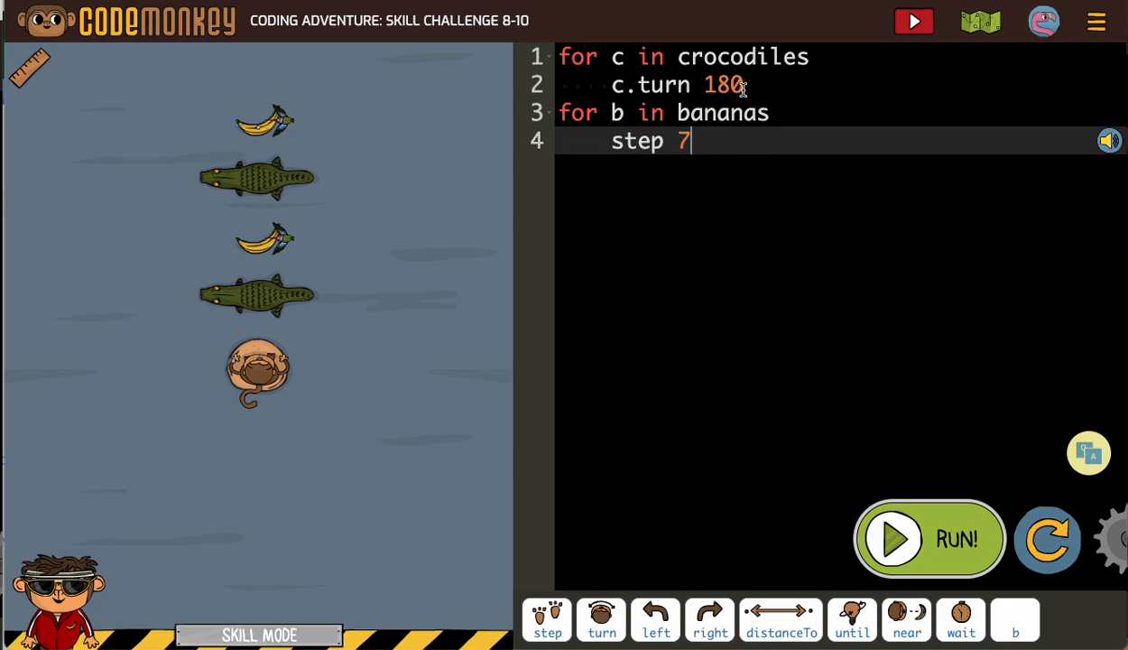
{"action": "mouse_move", "coordinate": [867, 229]}
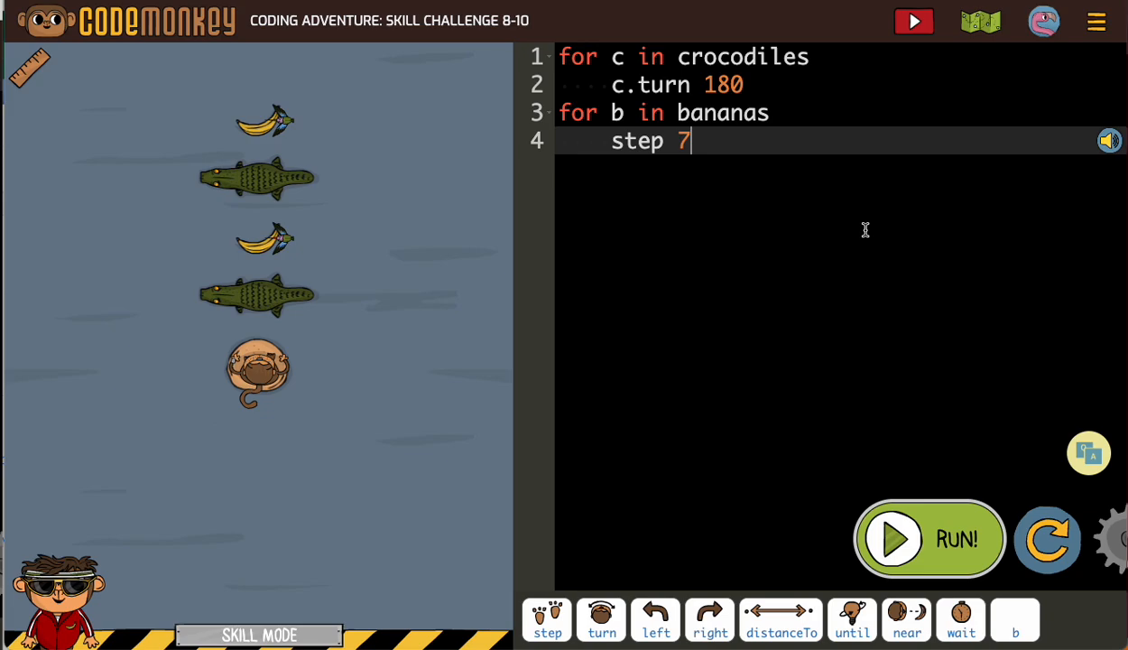
{"action": "mouse_move", "coordinate": [777, 282]}
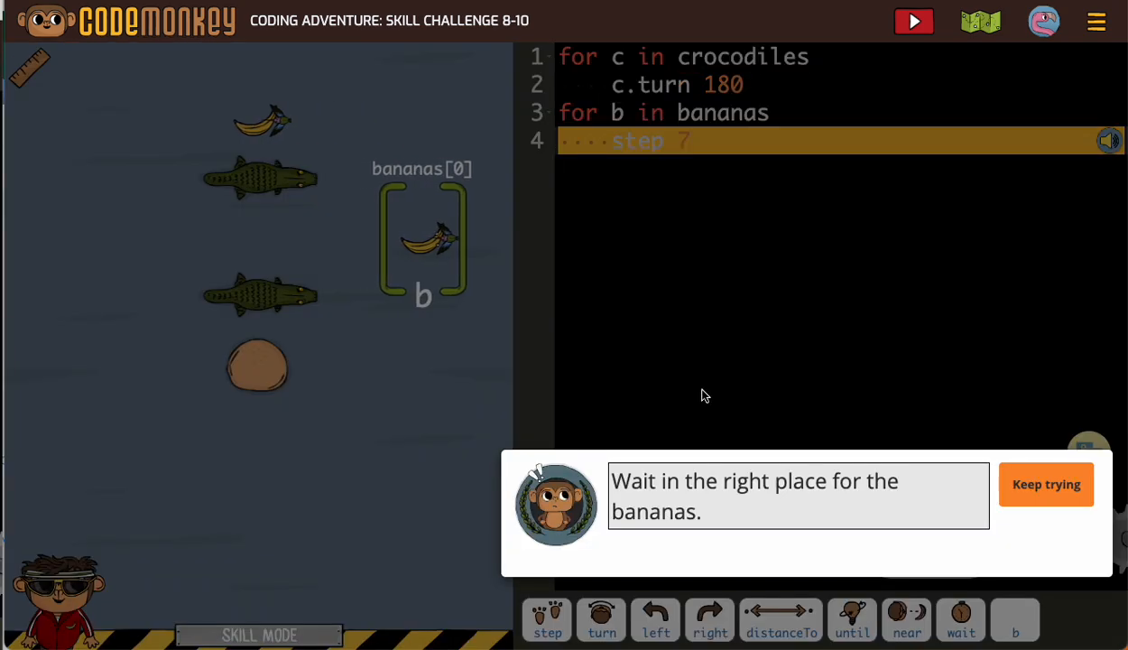
{"action": "left_click", "coordinate": [1047, 484]}
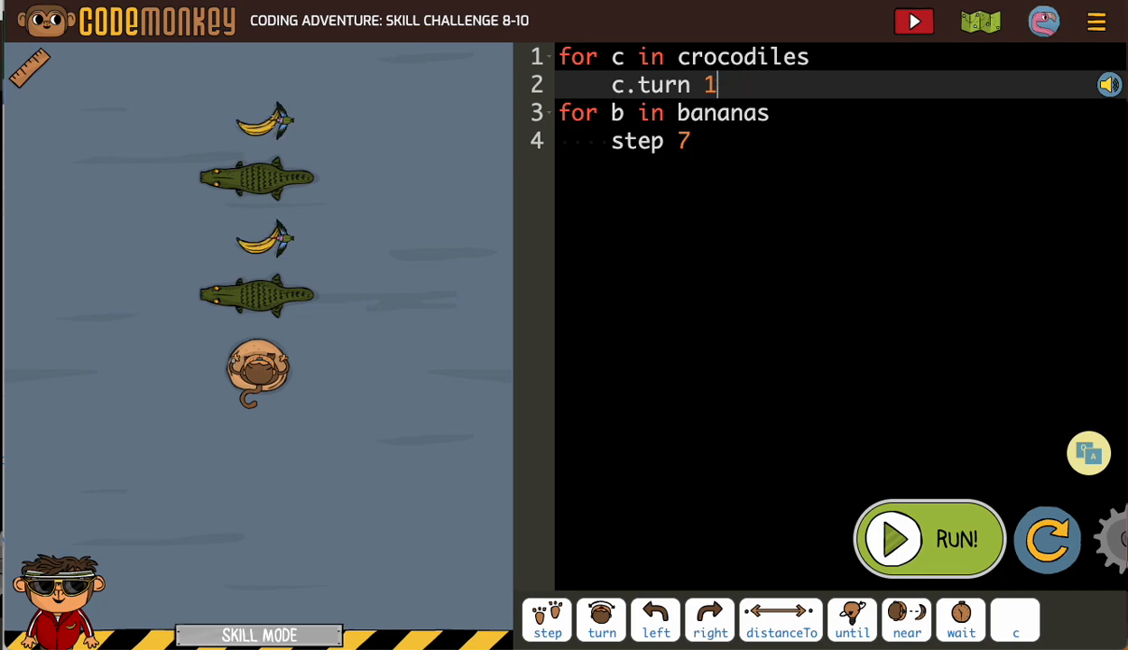
- Set the crocodiles' c.turn to 90, run it, and clear the failure hint
{"action": "type", "text": "0"}
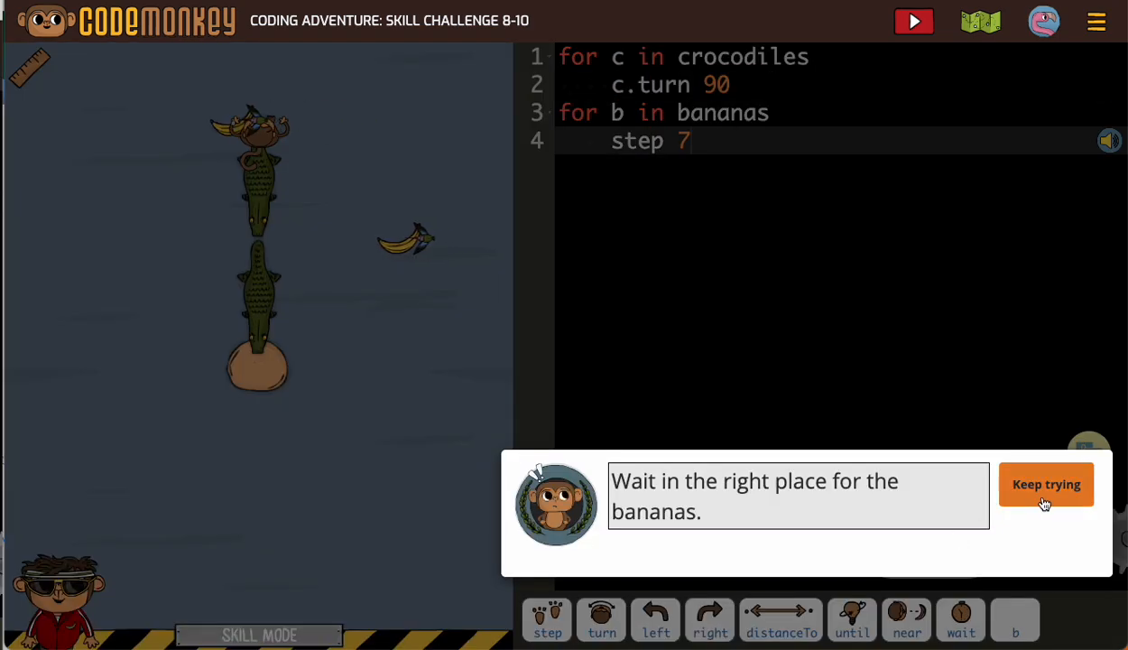
{"action": "left_click", "coordinate": [1047, 484]}
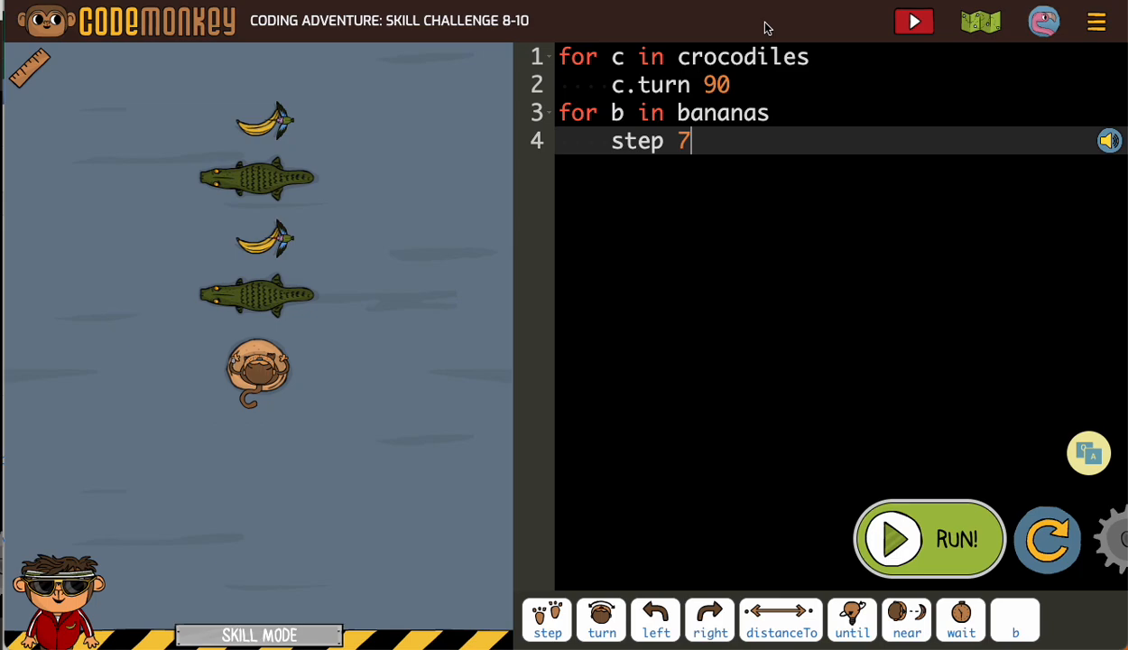
{"action": "mouse_move", "coordinate": [656, 112]}
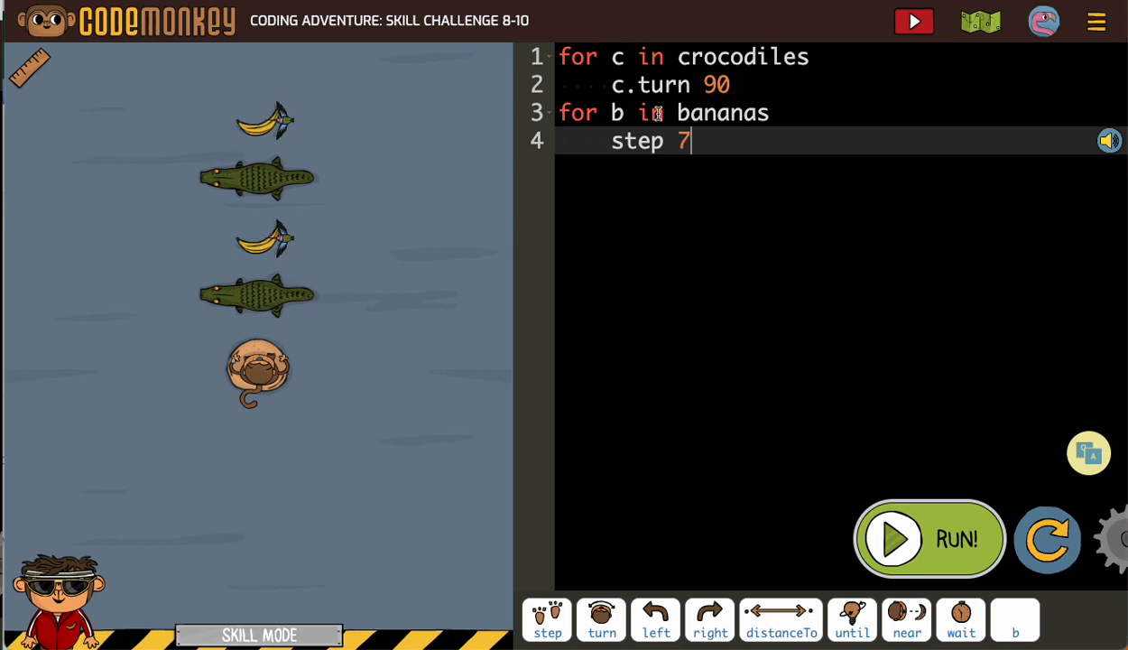
{"action": "mouse_move", "coordinate": [675, 117]}
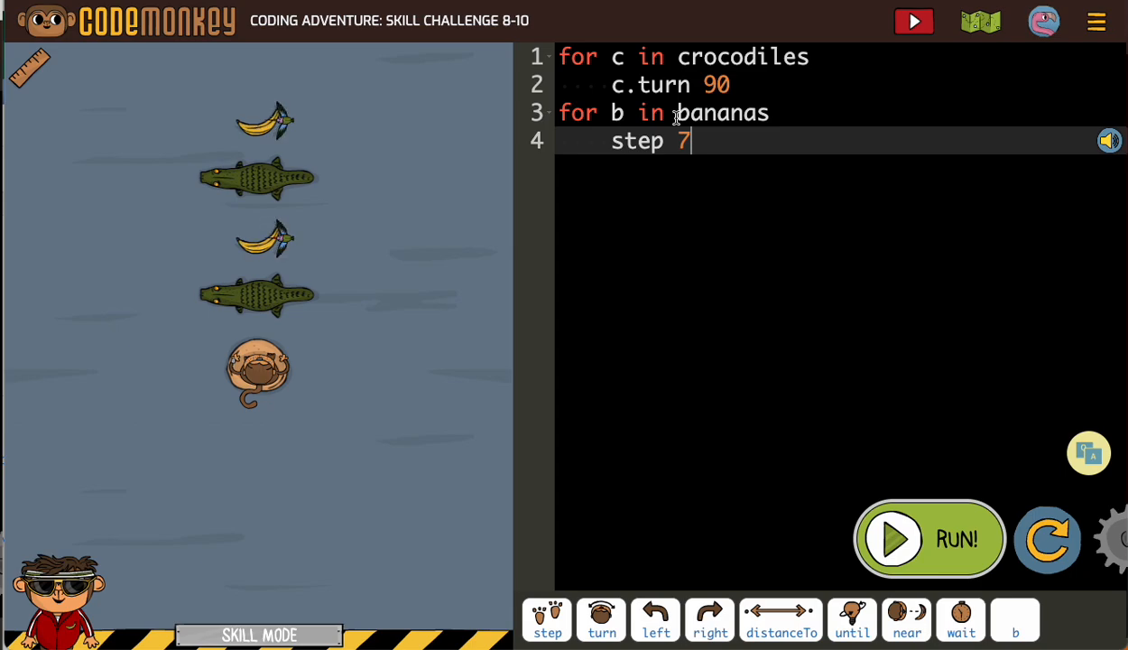
- Start a new indented line 5 after 'step 7' inside the bananas loop
{"action": "key", "text": "Enter"}
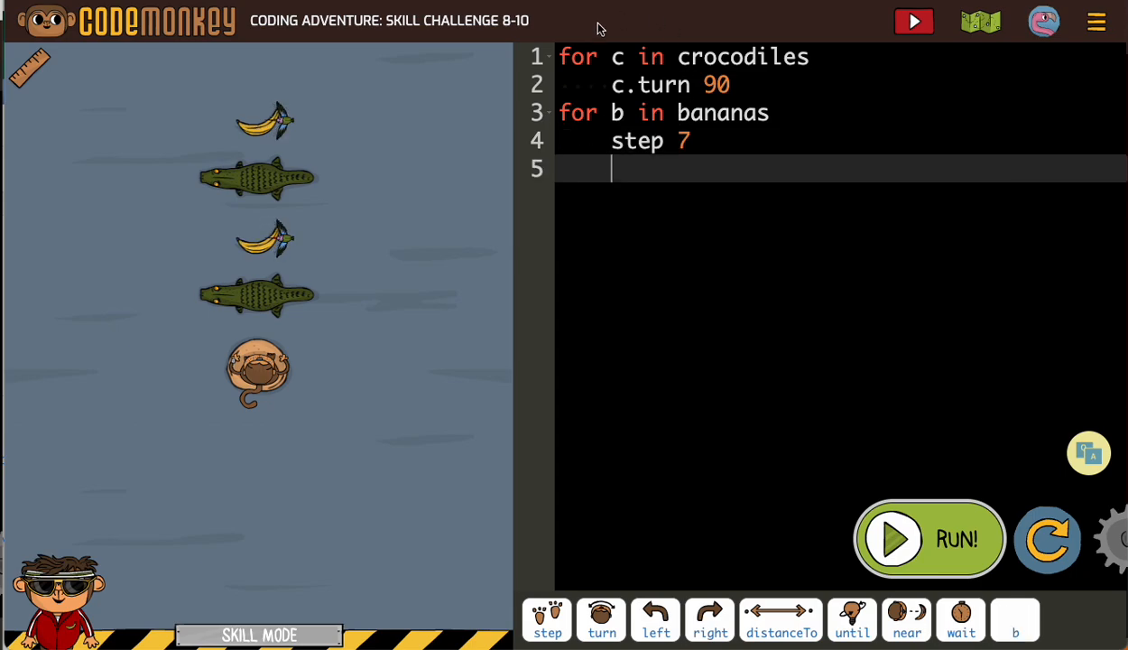
{"action": "mouse_move", "coordinate": [599, 105]}
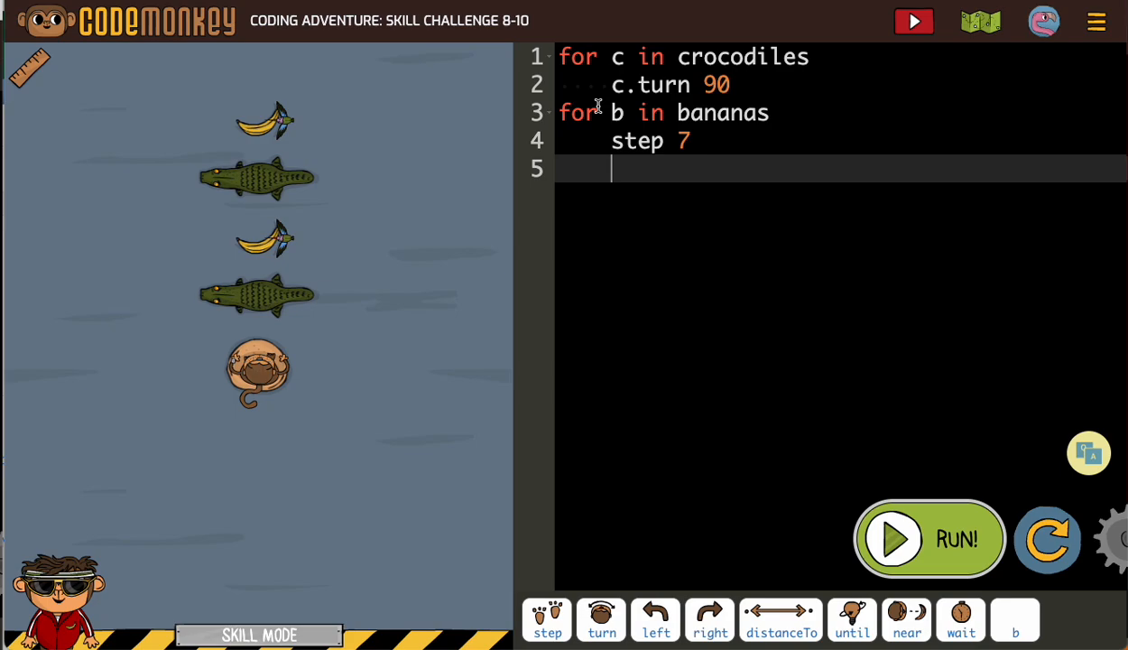
{"action": "mouse_move", "coordinate": [260, 368]}
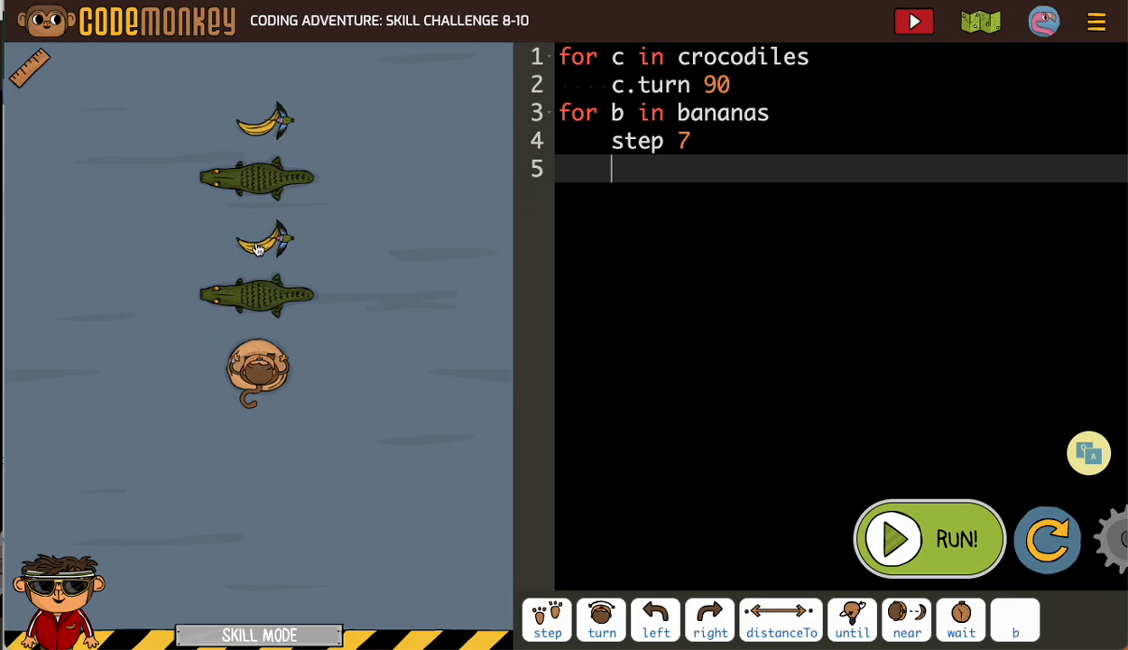
{"action": "mouse_move", "coordinate": [267, 253]}
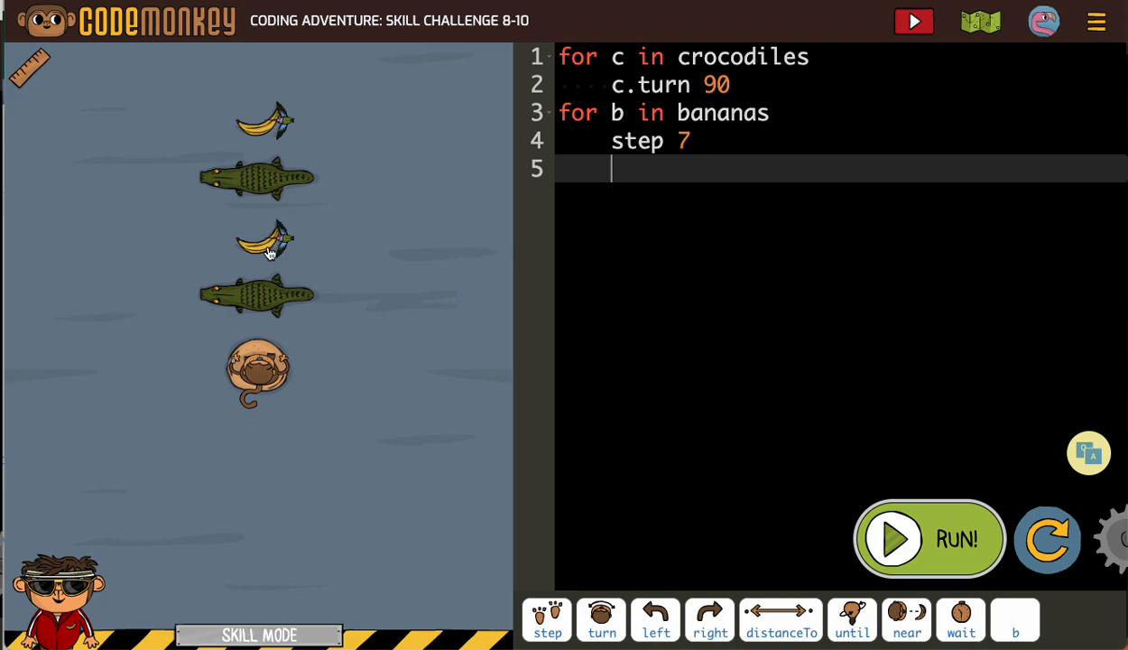
{"action": "mouse_move", "coordinate": [361, 276]}
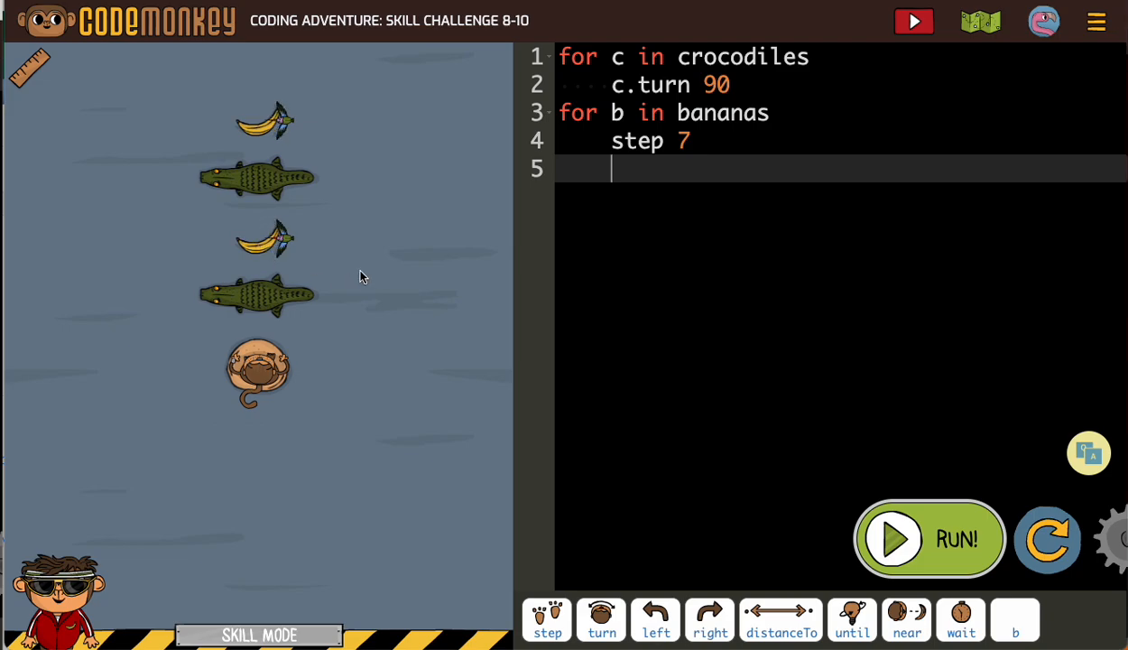
- Write 'until near b' on the new line after step 7
{"action": "left_click", "coordinate": [851, 621]}
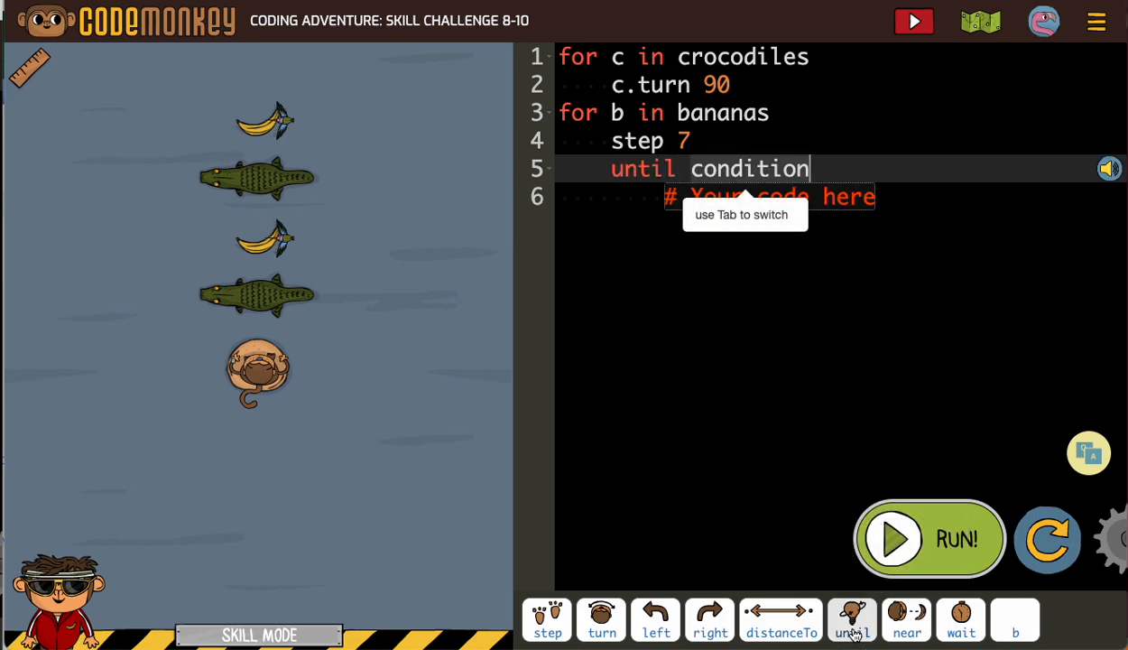
{"action": "left_click", "coordinate": [908, 621]}
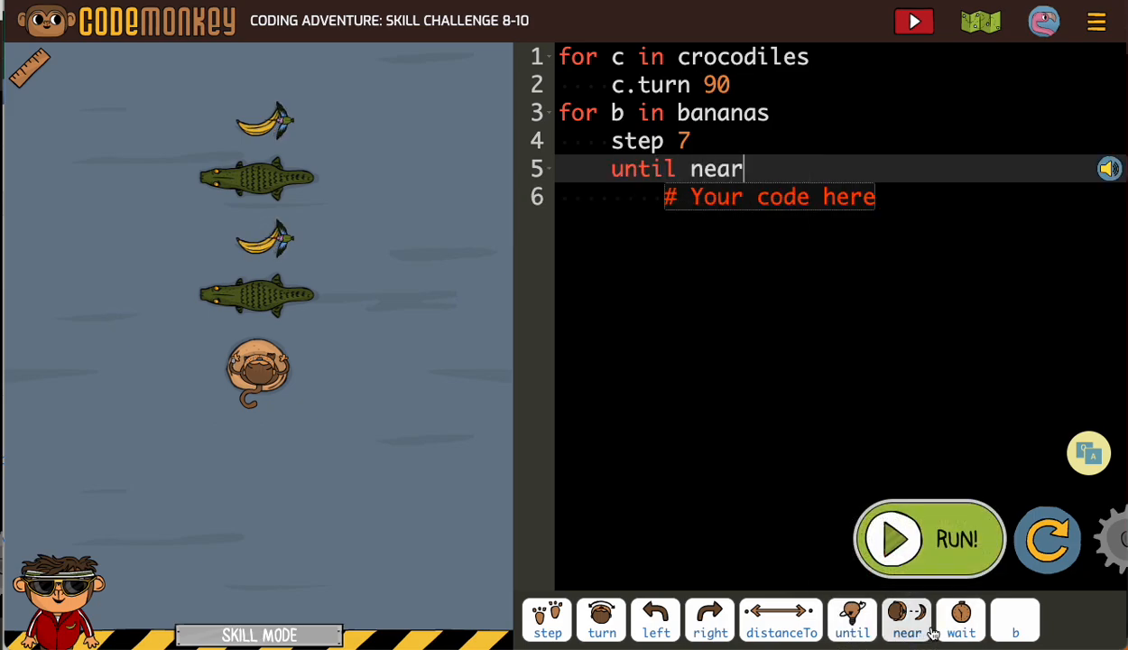
{"action": "mouse_move", "coordinate": [1021, 621]}
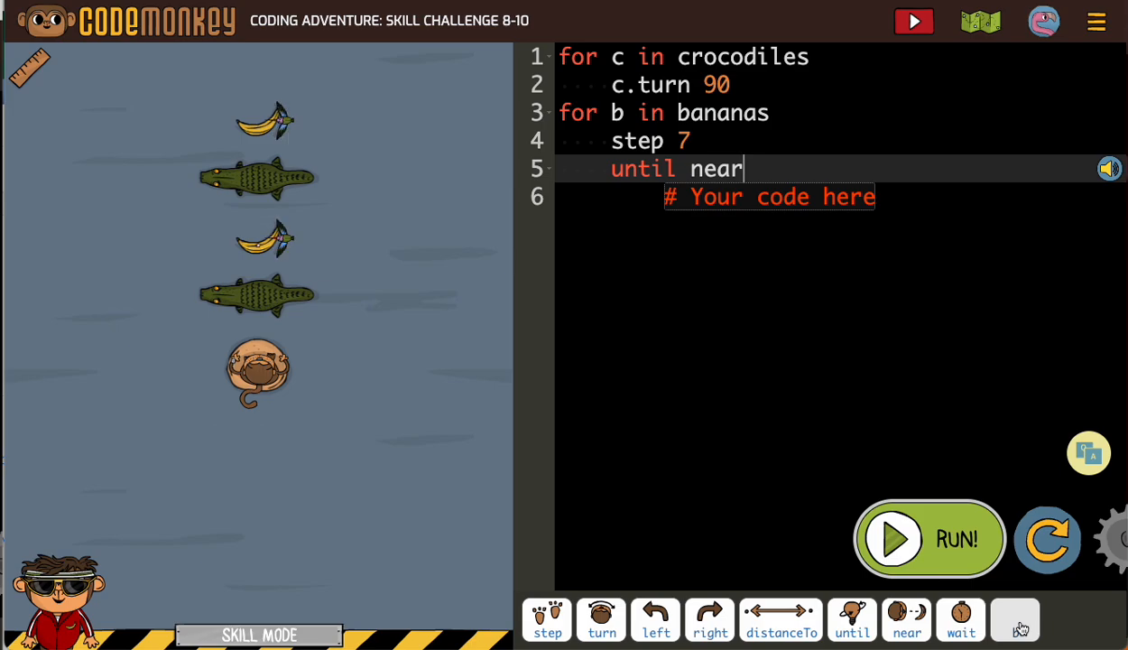
{"action": "type", "text": "b"}
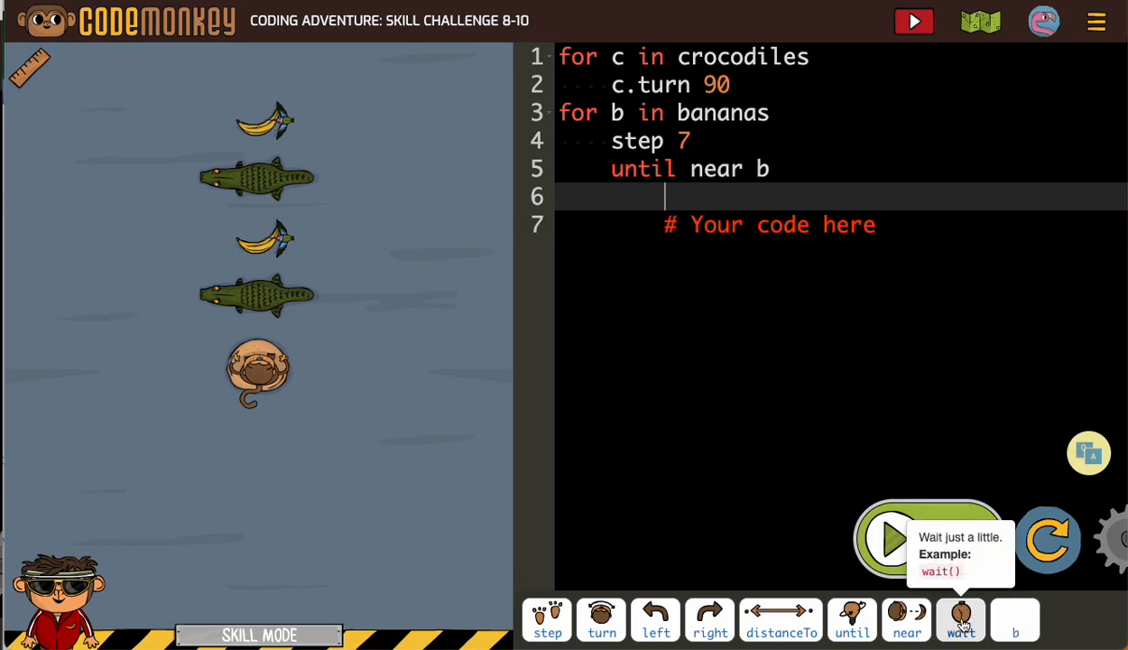
- Add a wait() command indented inside the 'until near b' loop
{"action": "left_click", "coordinate": [960, 621]}
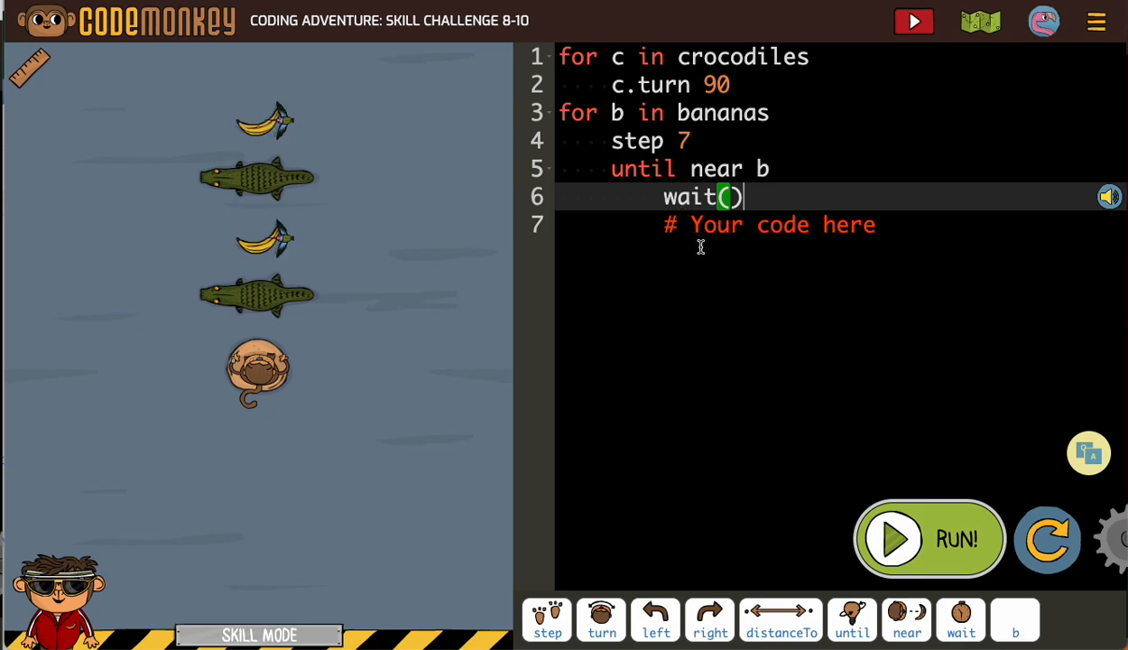
{"action": "mouse_move", "coordinate": [781, 314]}
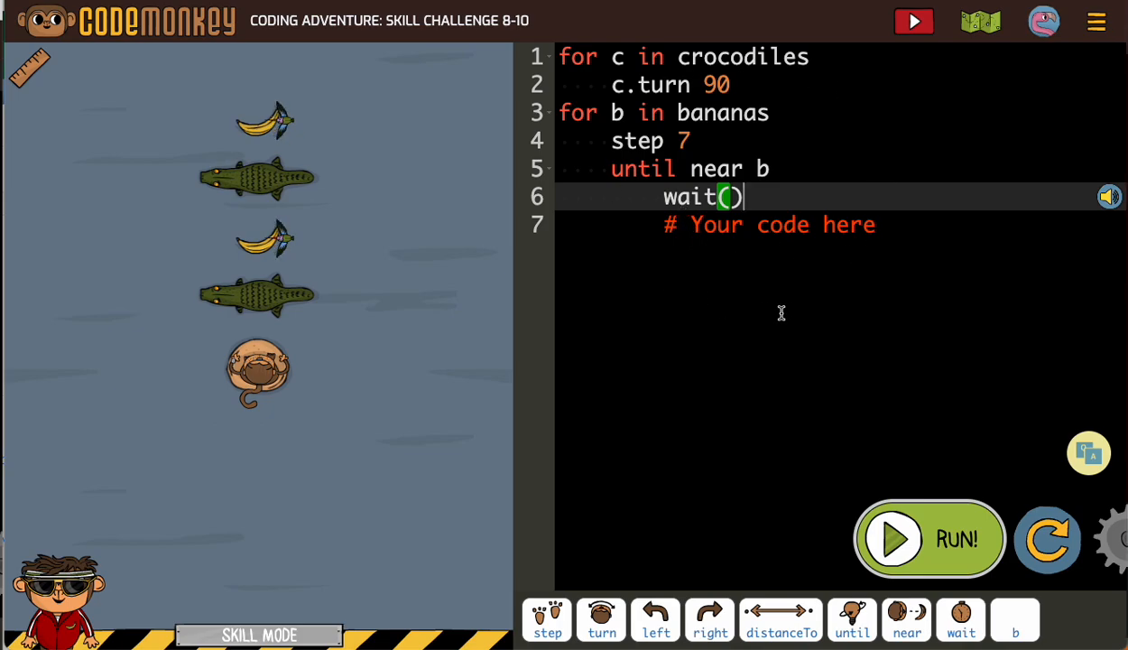
{"action": "mouse_move", "coordinate": [787, 316]}
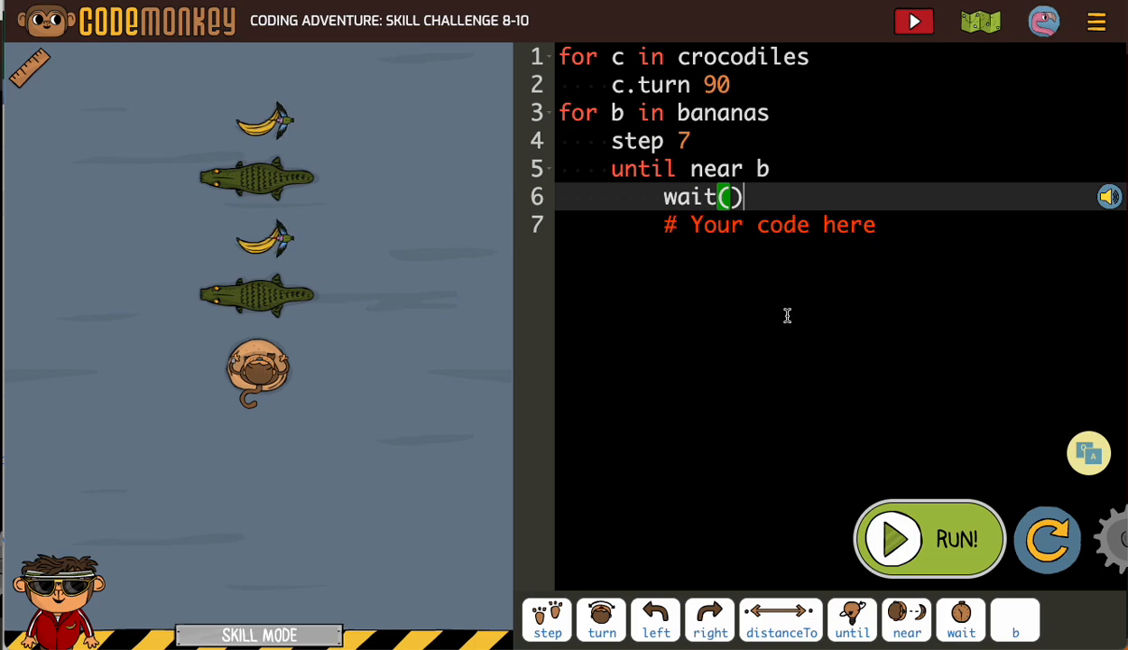